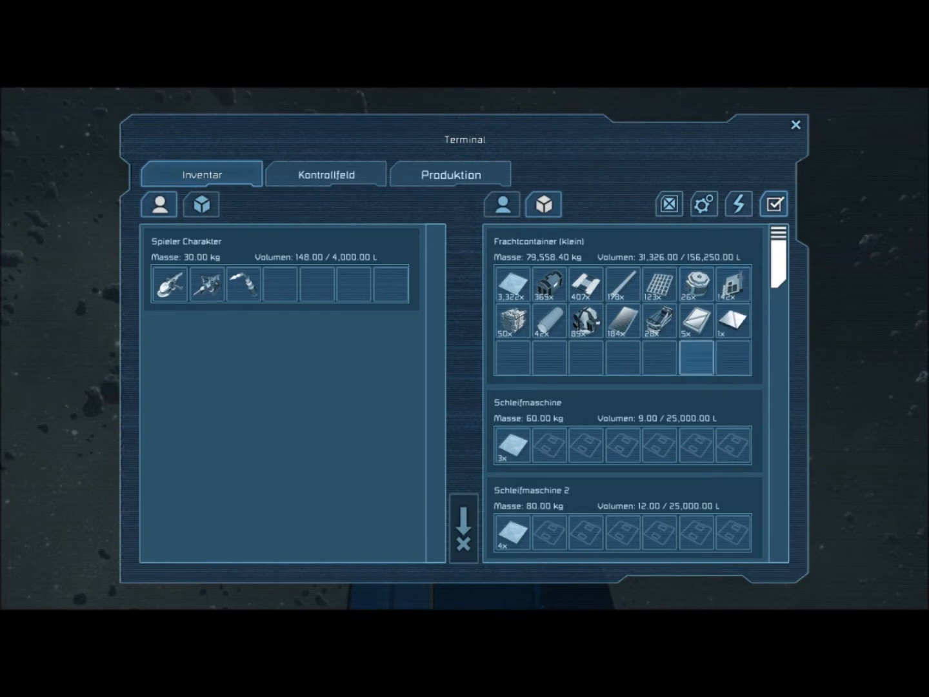
mouse_move(549, 321)
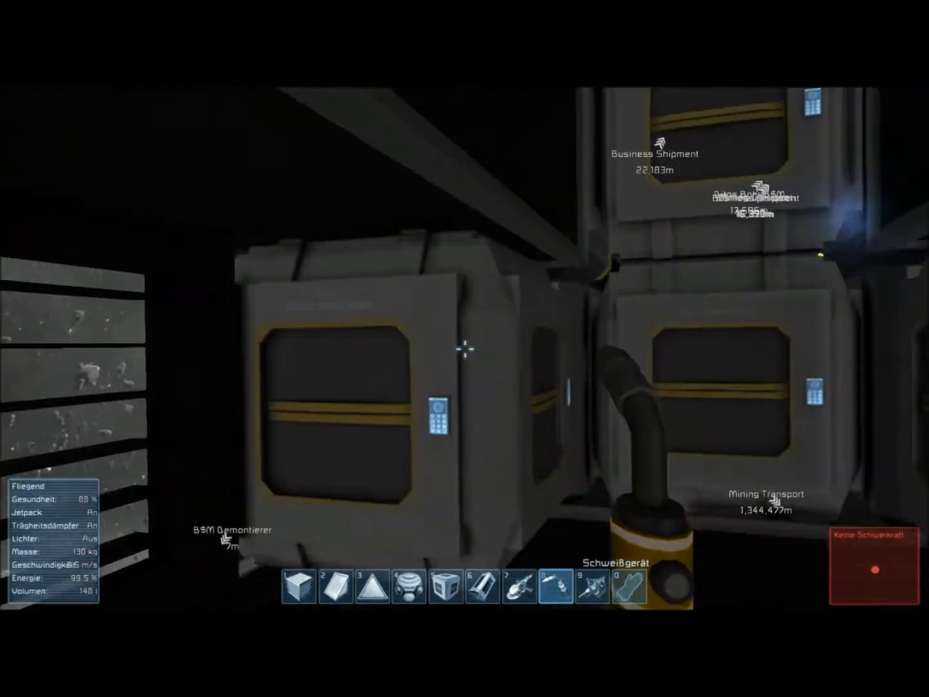
mouse_move(465, 348)
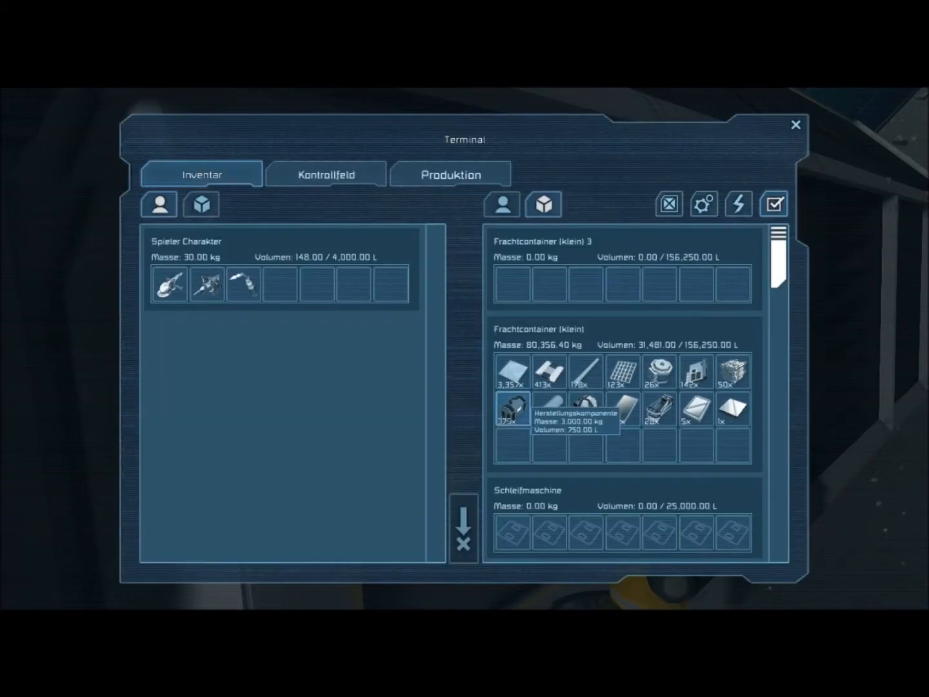
Step: Move part of the 375 components and the grid stack into the Spieler Charakter inventory
left_click(513, 409)
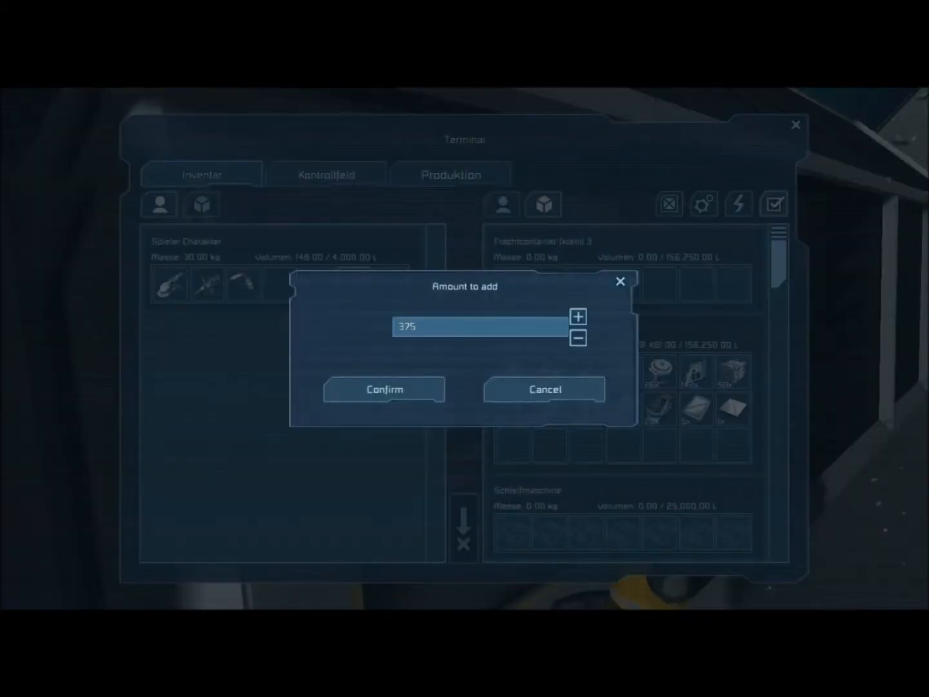
left_click(384, 389)
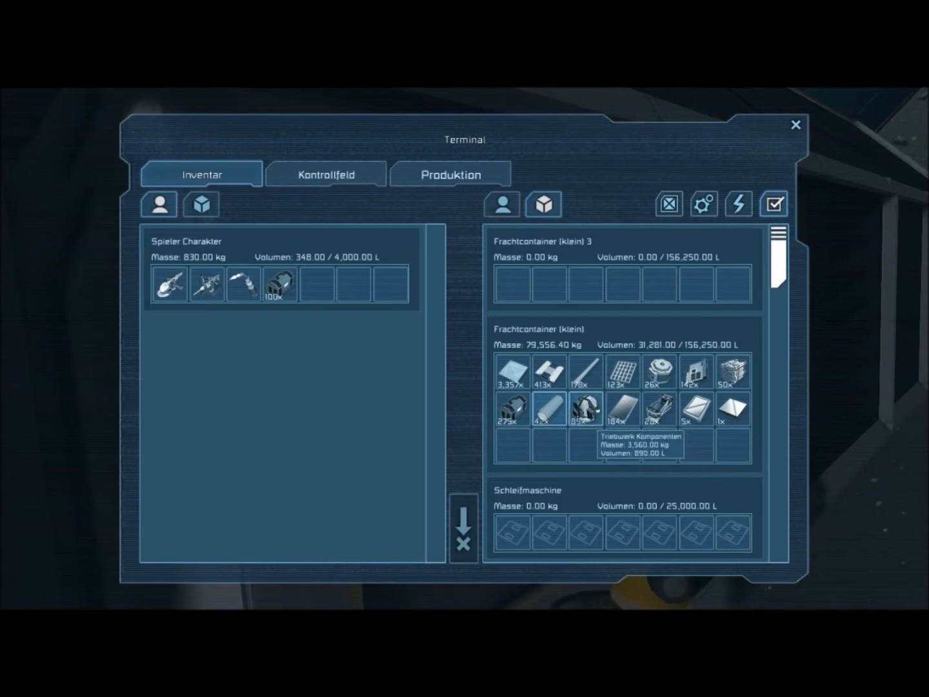
mouse_move(695, 408)
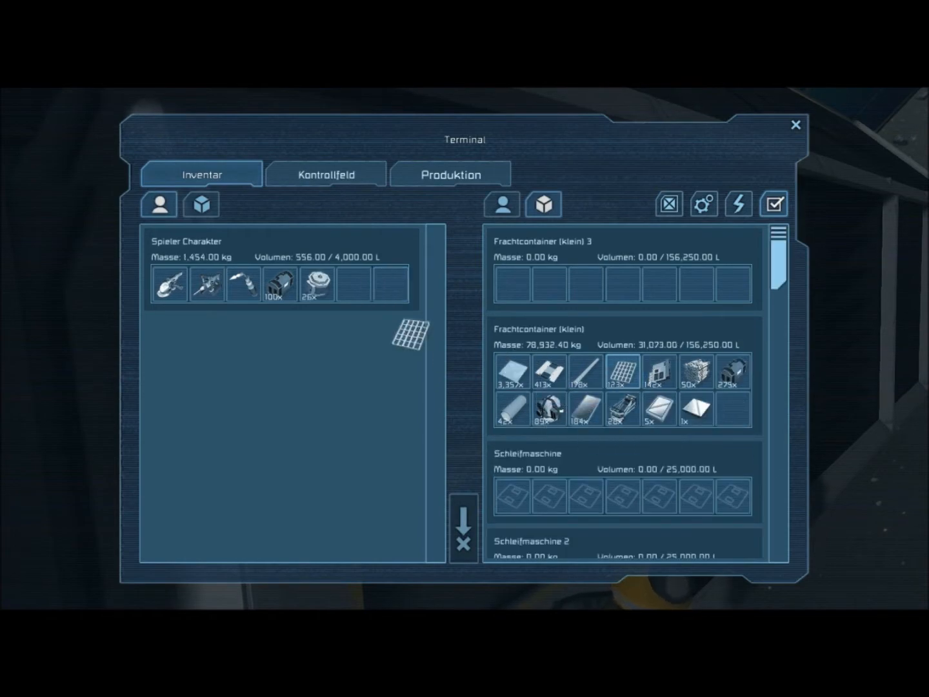
left_click(796, 124)
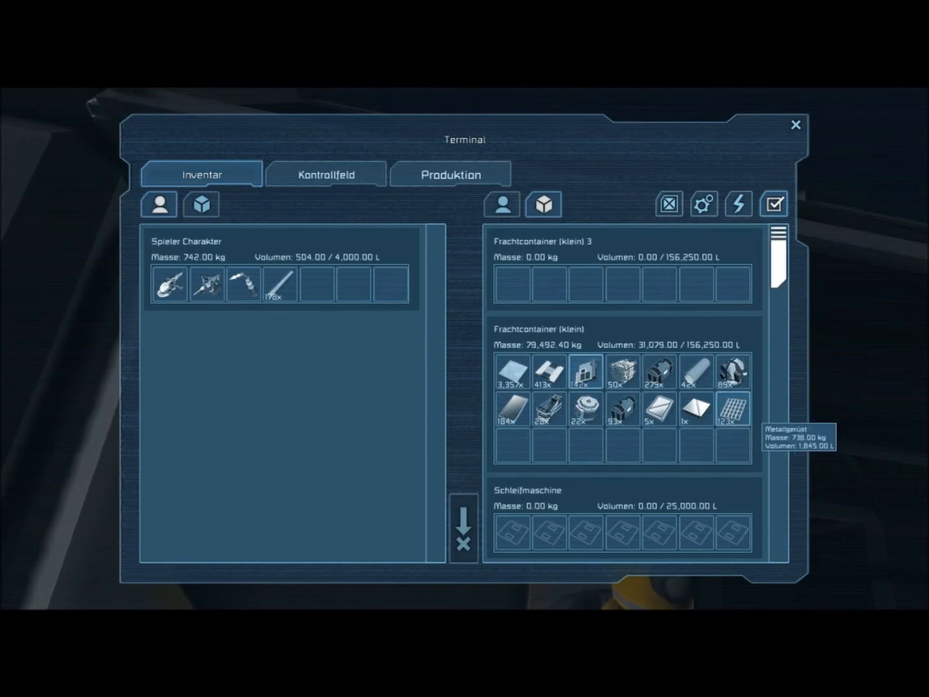
left_click(796, 124)
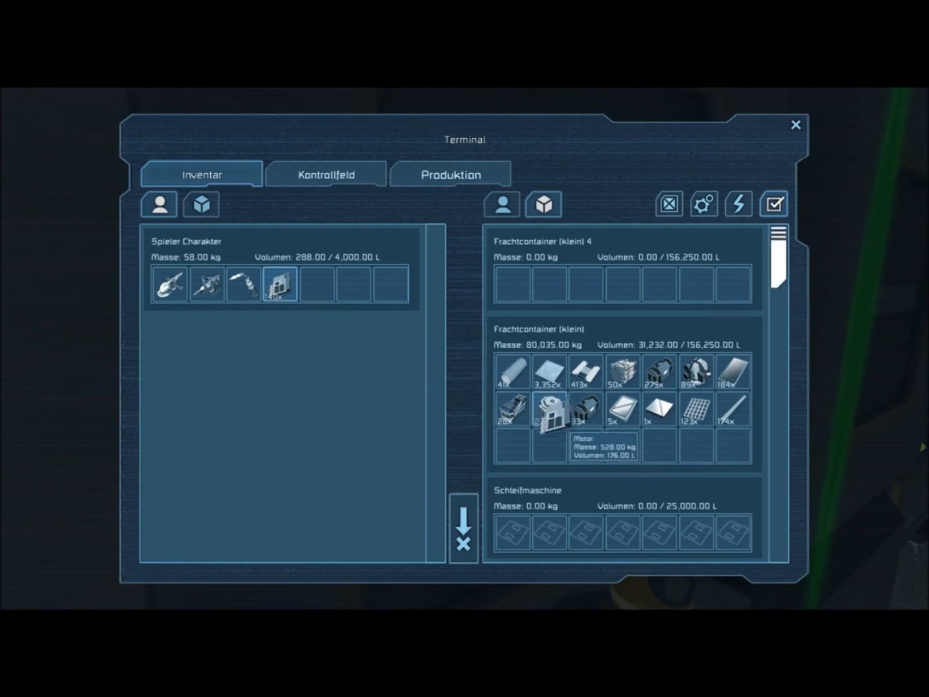
Step: Return the rods to Frachtcontainer (klein) and give the character the 140x component stack
left_click(796, 124)
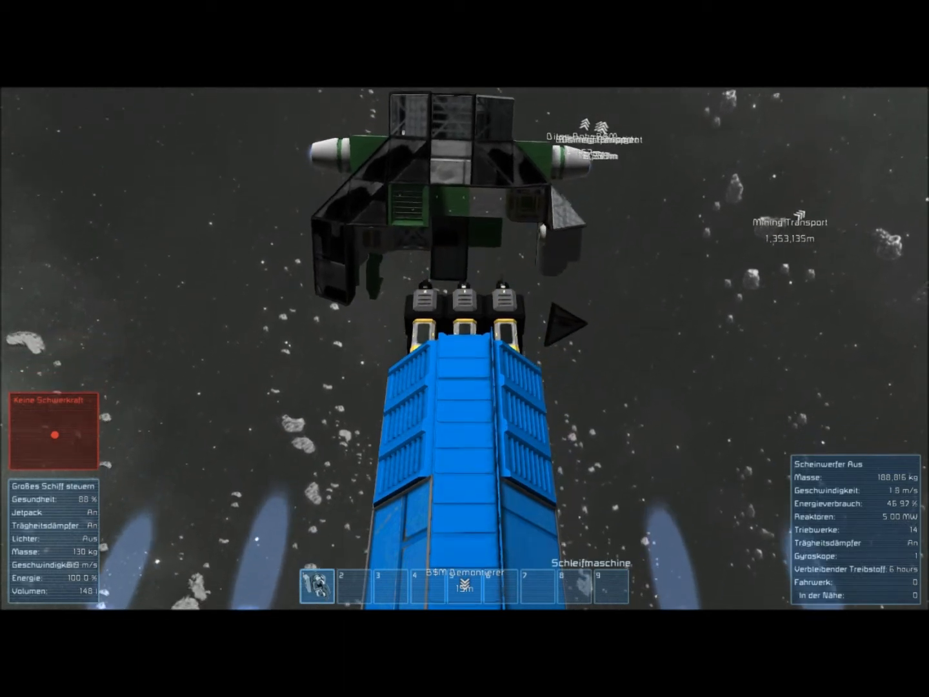
Step: Bring the BSM Demontierer's grinders against the derelict and open the ship's inventories
key("k")
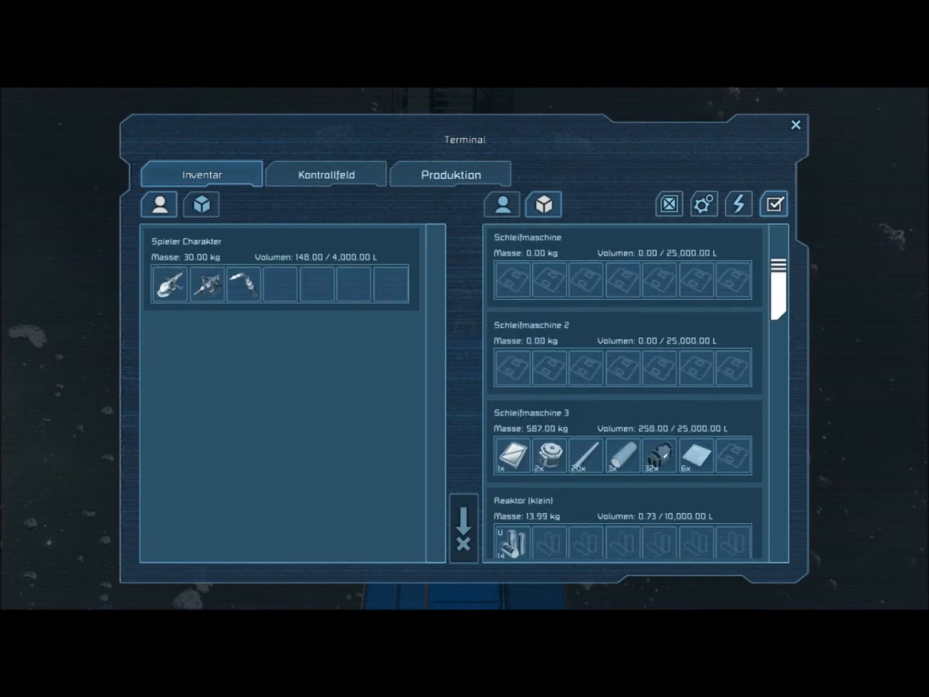
mouse_move(732, 455)
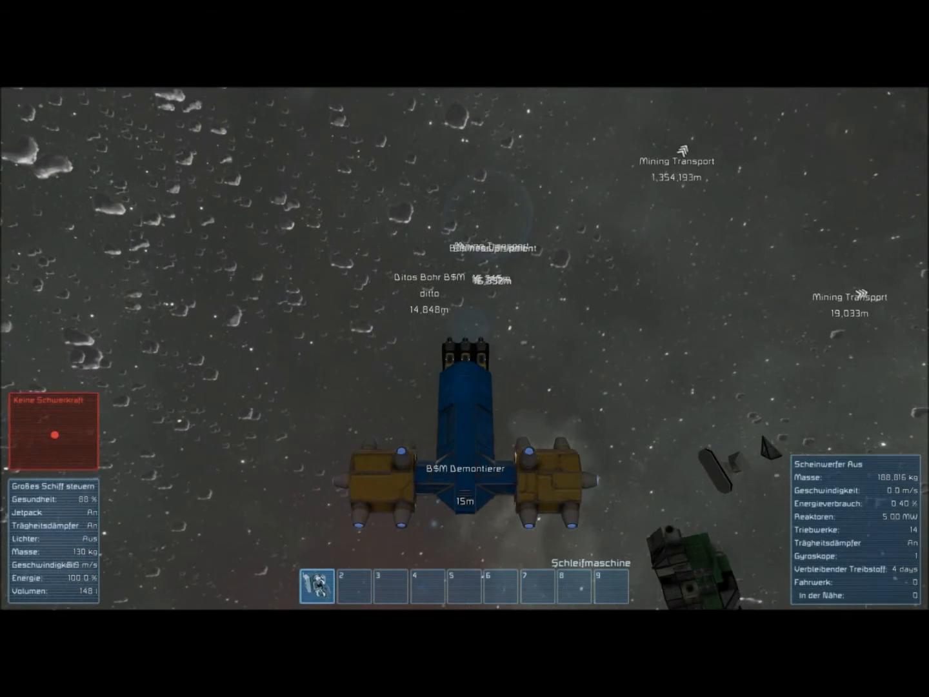
Step: Thrust forward away from the derelict's remains toward open asteroid space
key("w")
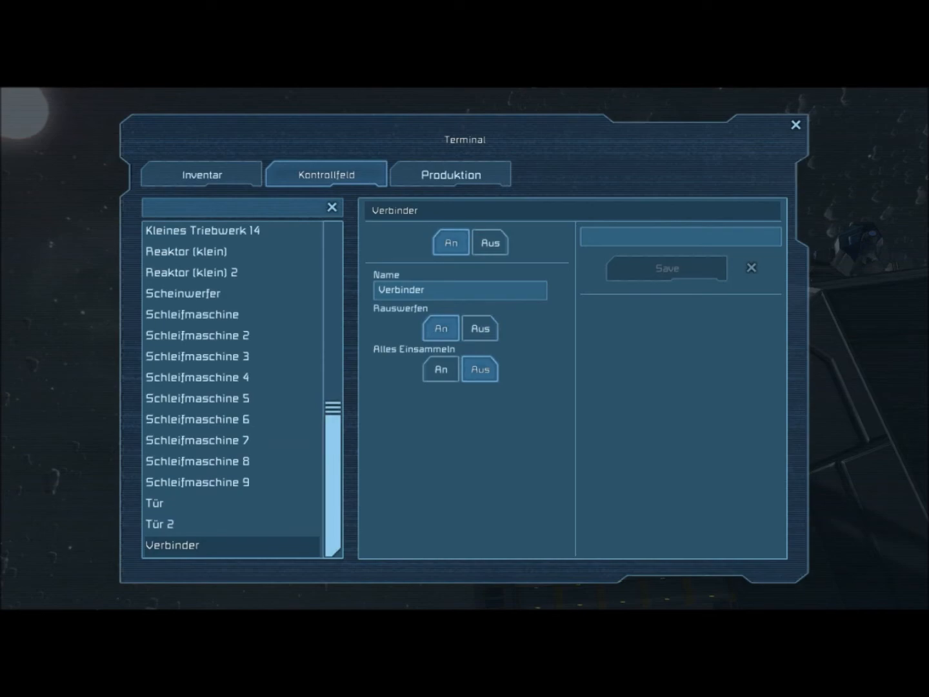
Step: Show the Assembler and Assembler 2 inventories beside the character inventory
left_click(795, 124)
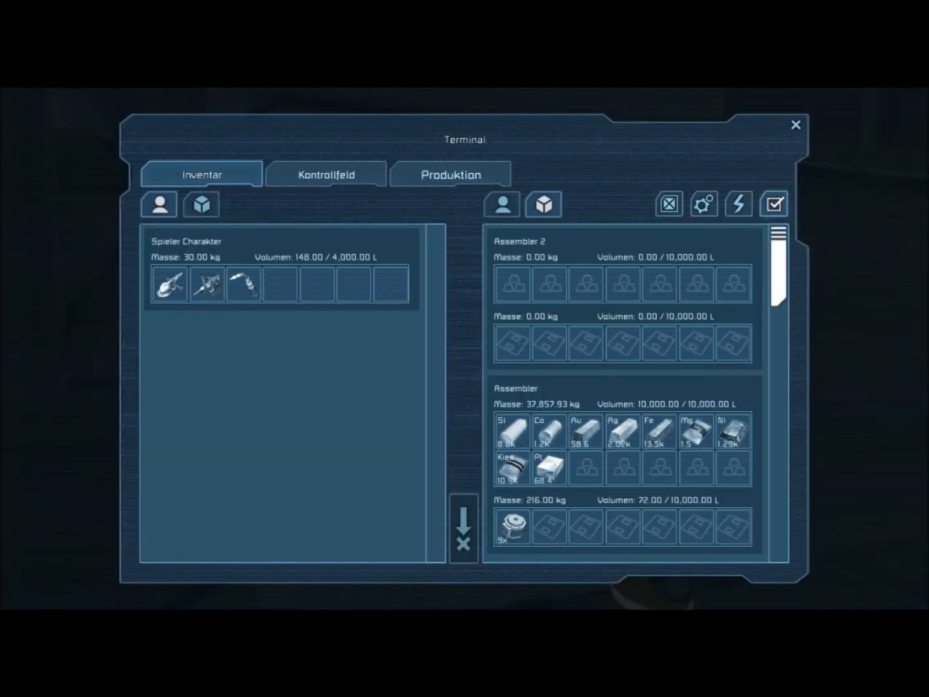
Step: Scroll through the Raffinerie ore stocks, then drag the Kies stack out of the Assembler
left_click(796, 125)
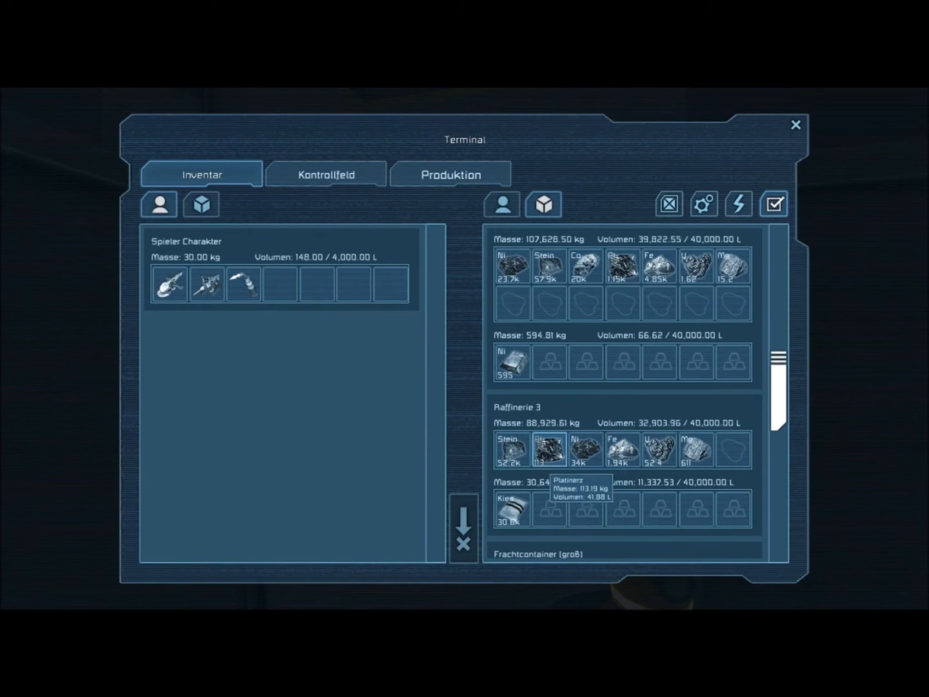
scroll("up", 3)
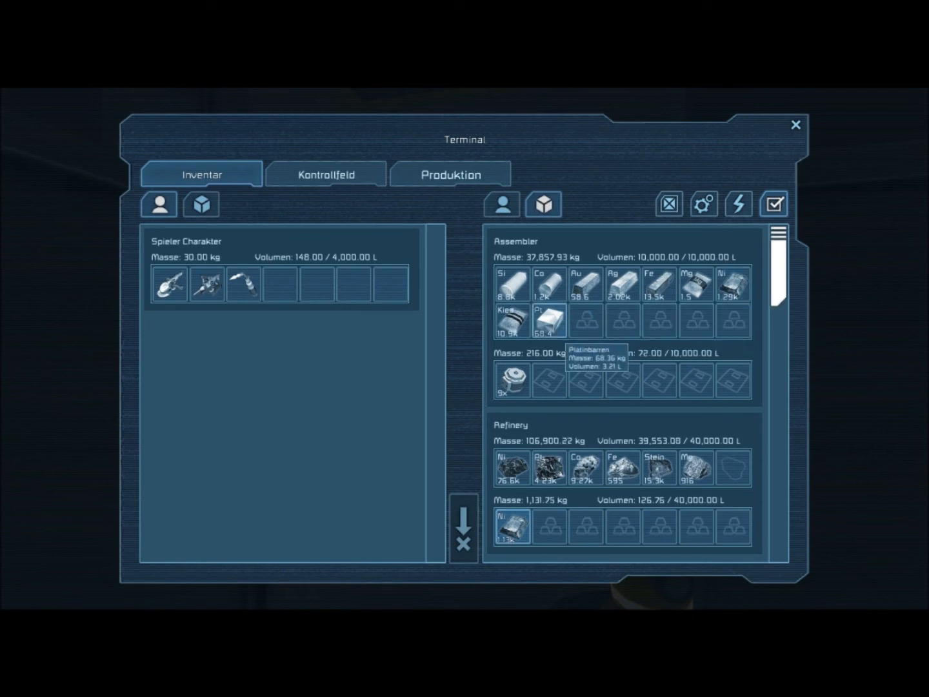
mouse_move(513, 320)
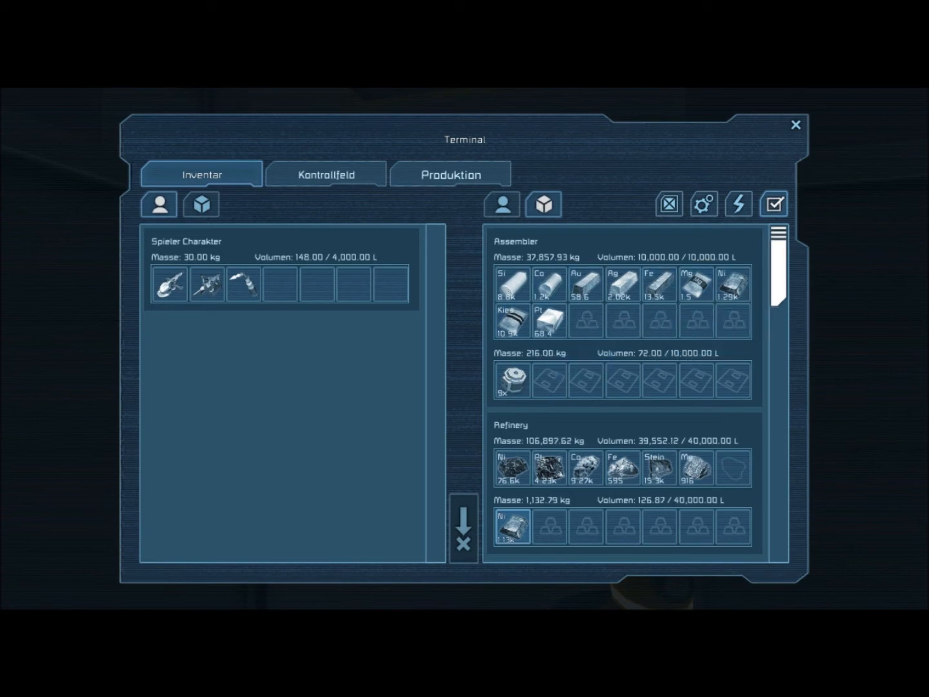
scroll("down", 3)
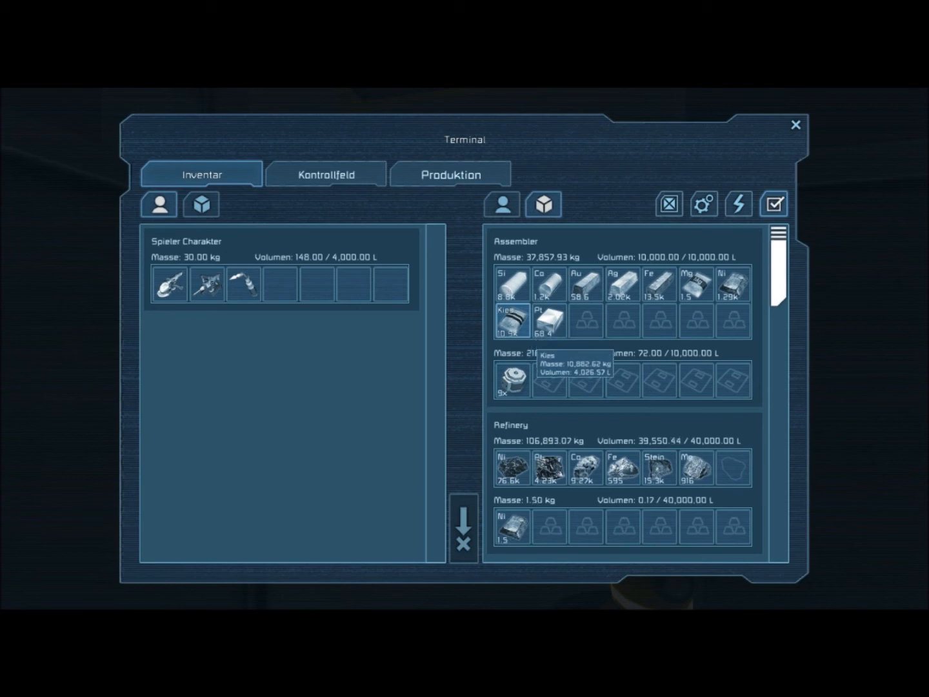
left_click_drag(512, 321, 431, 321)
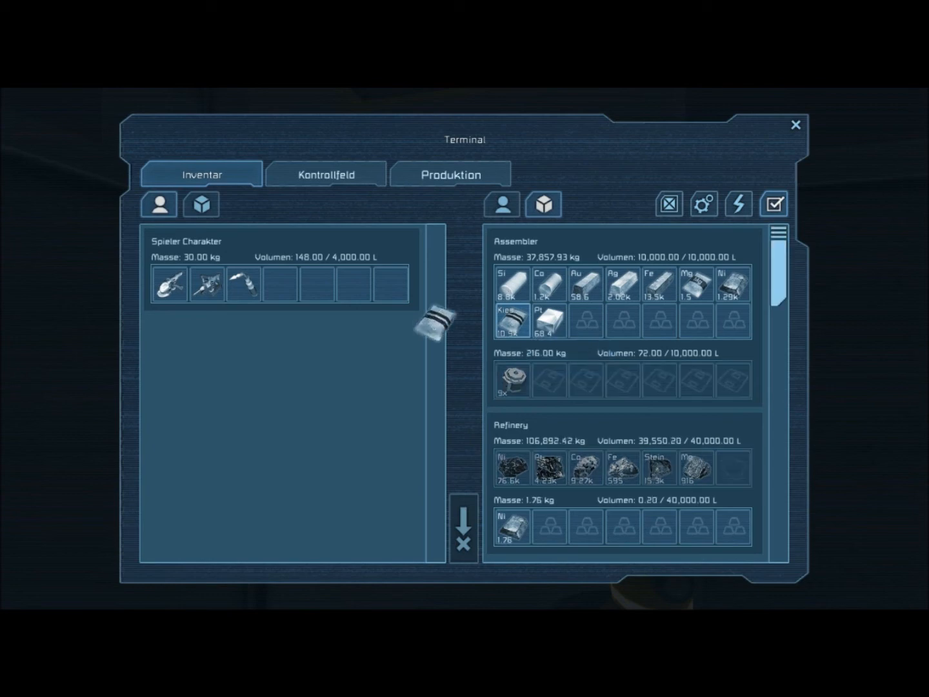